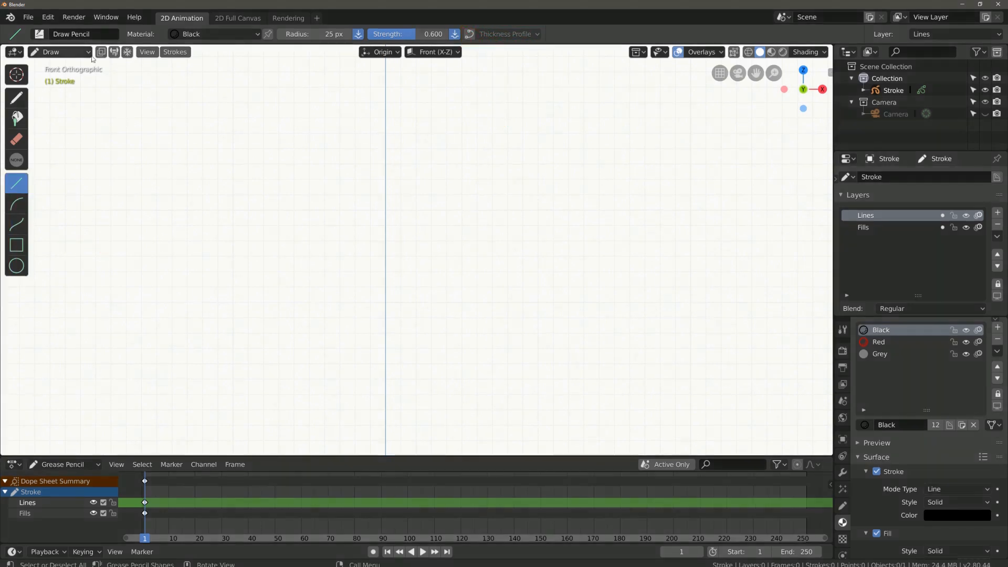
# Put the stroke object in Draw mode and try the freehand, line and circle tools.
pyautogui.click(61, 52)
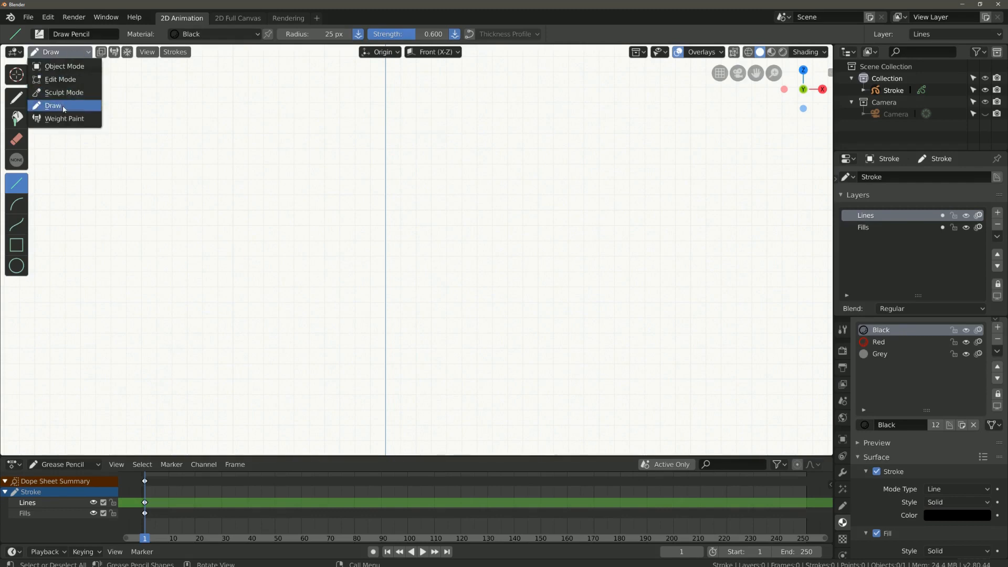
pyautogui.click(54, 106)
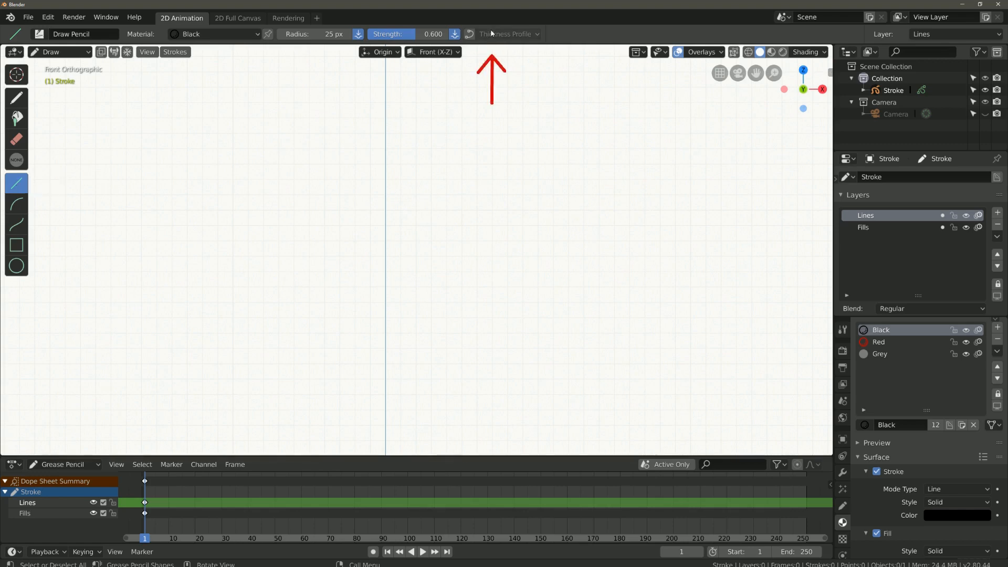
pyautogui.click(16, 98)
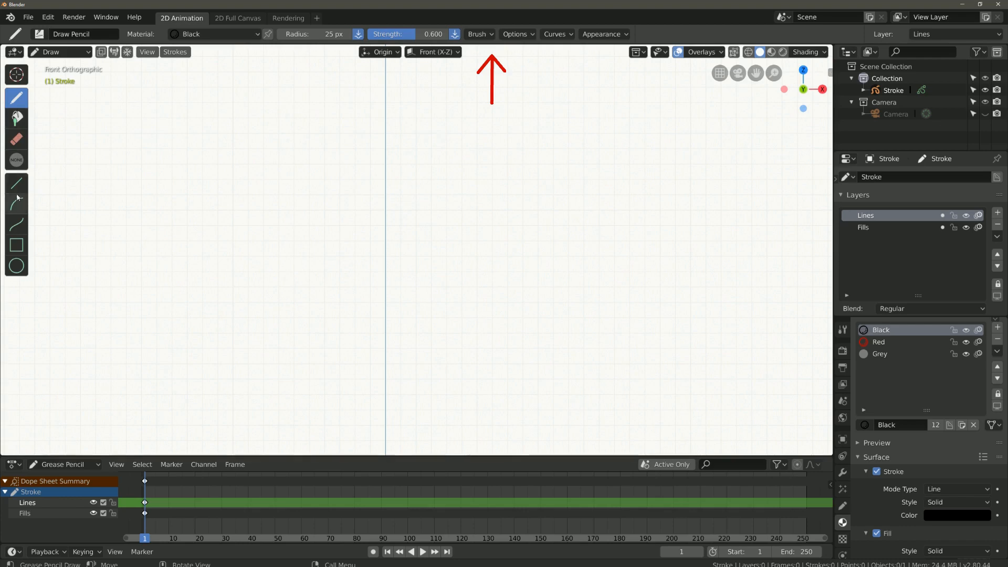
pyautogui.click(17, 183)
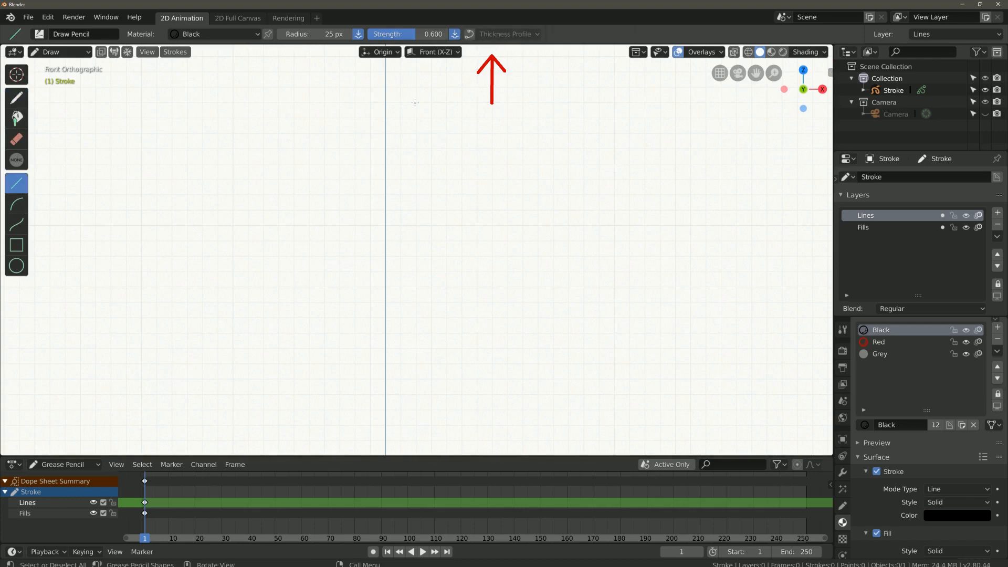
pyautogui.moveTo(17, 227)
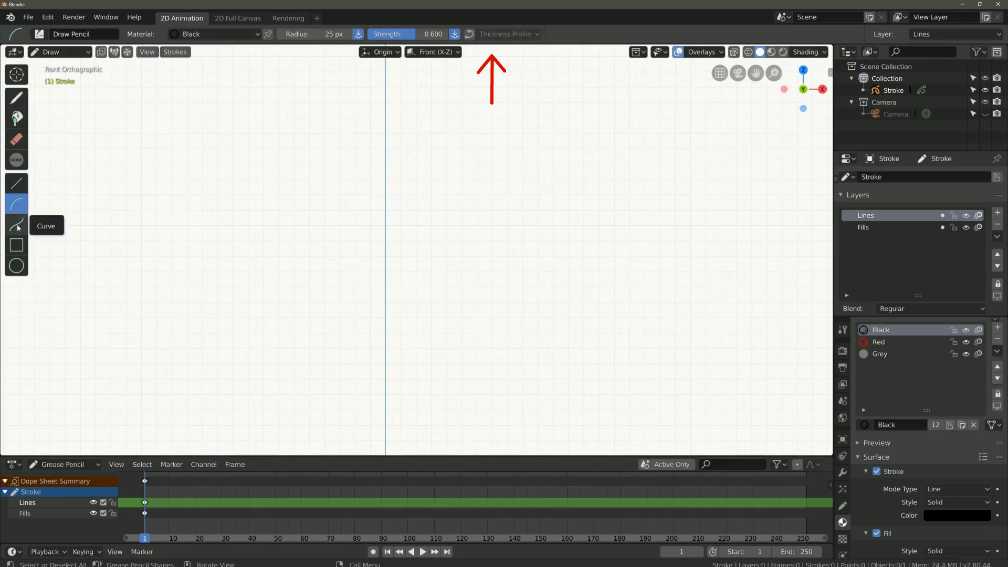
pyautogui.click(17, 184)
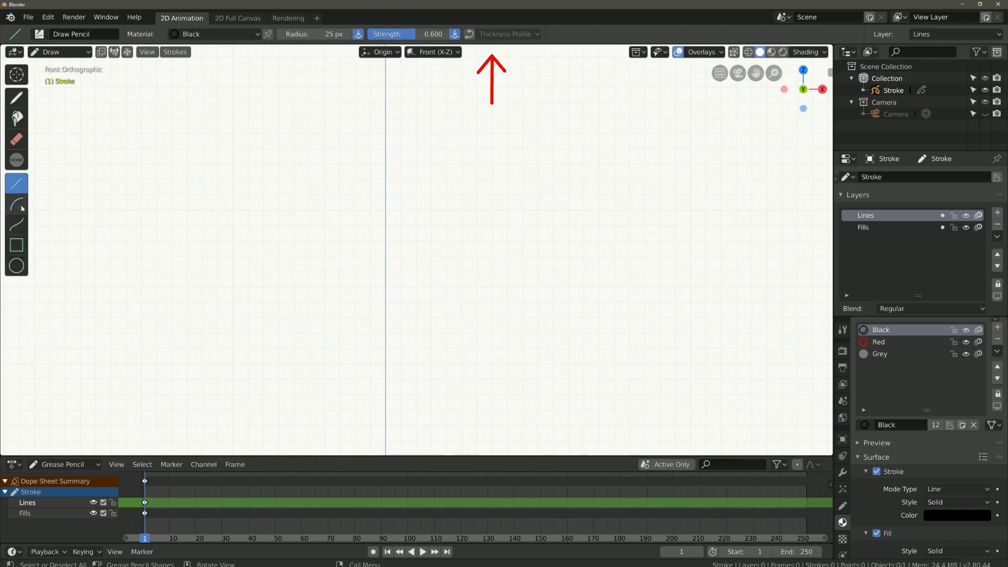
pyautogui.click(16, 266)
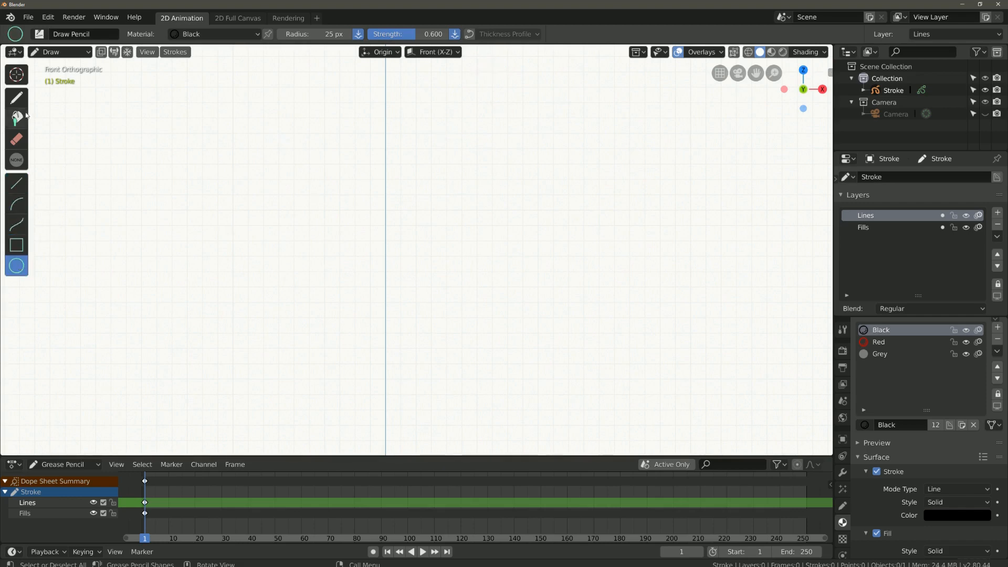
pyautogui.click(17, 183)
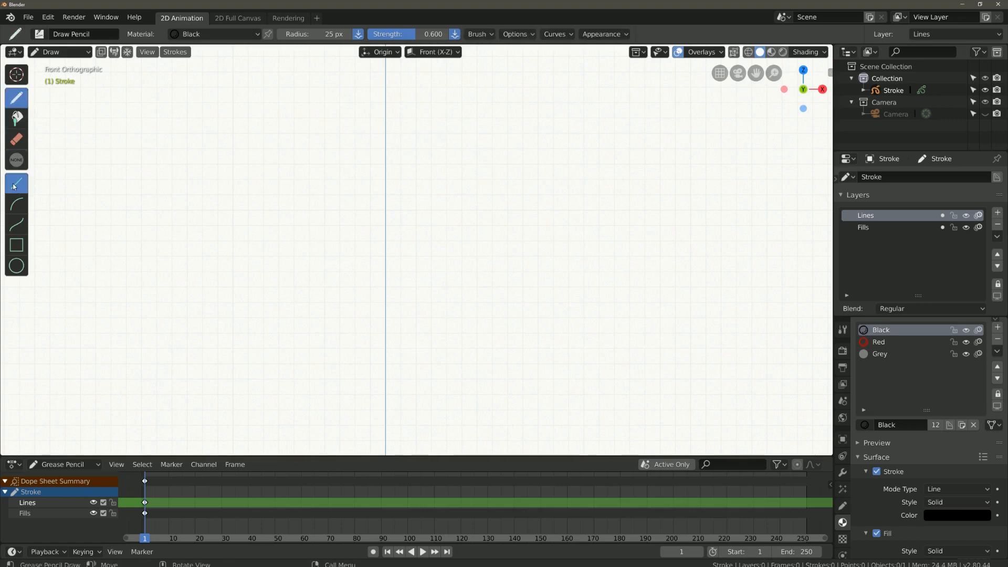
pyautogui.click(16, 184)
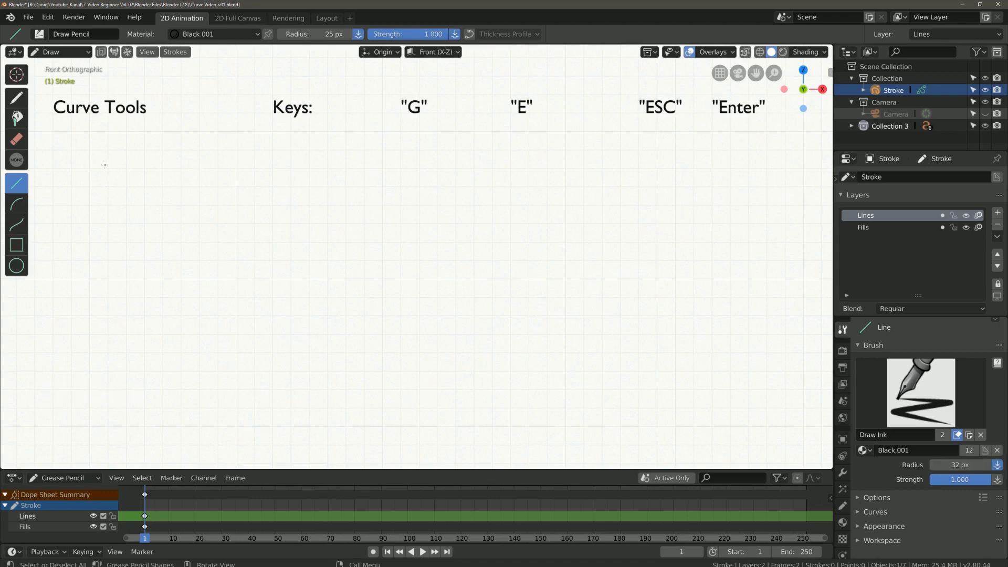
pyautogui.moveTo(464, 148)
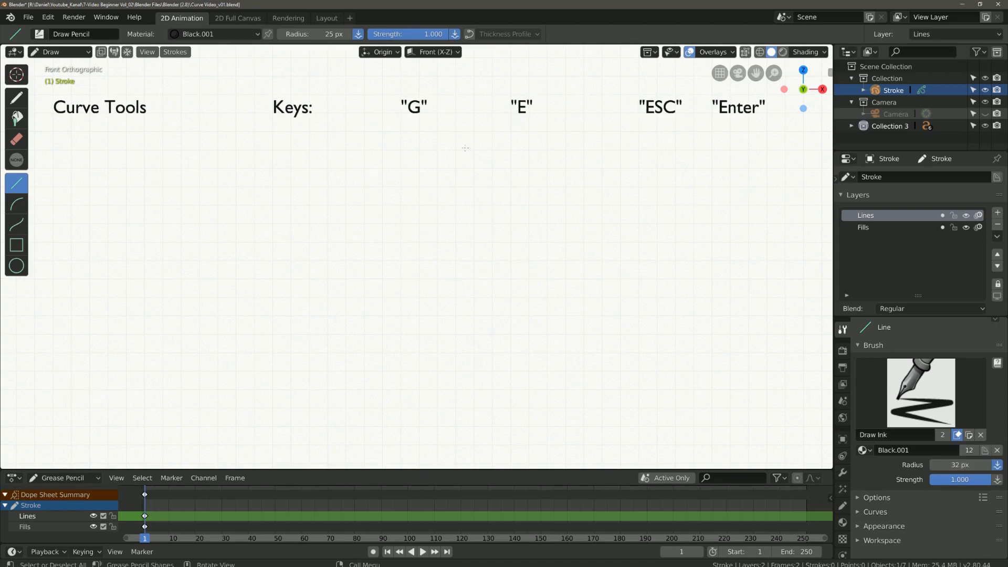
pyautogui.moveTo(337, 157)
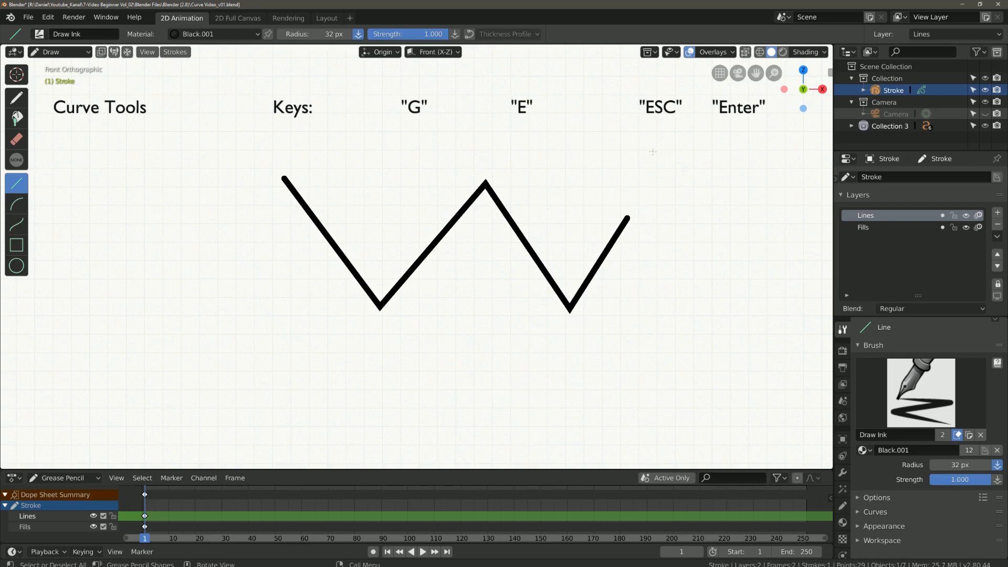
# Undo the line segments and begin drawing the first arc with the Arc tool.
pyautogui.press('ctrl')
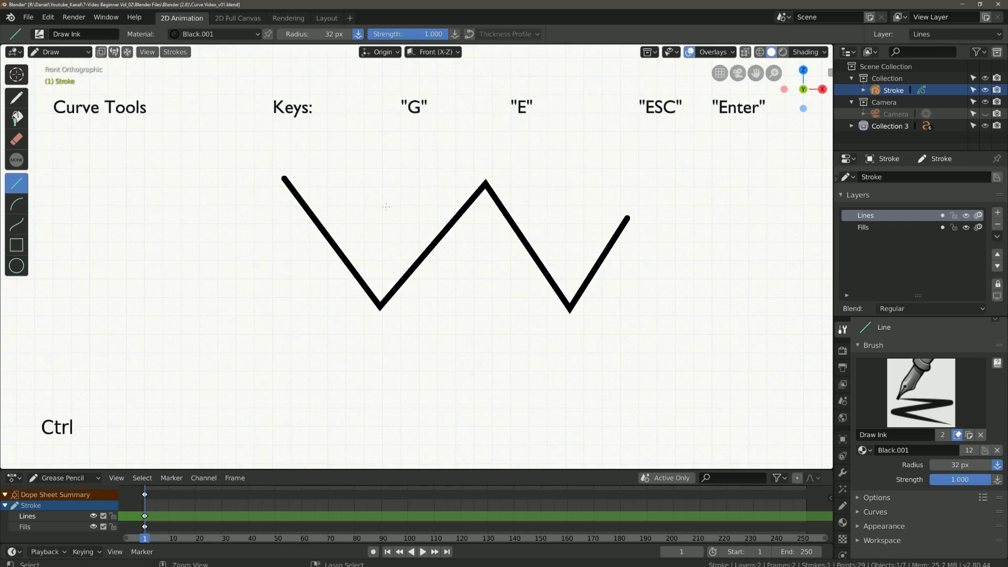
pyautogui.press('ctrl+z')
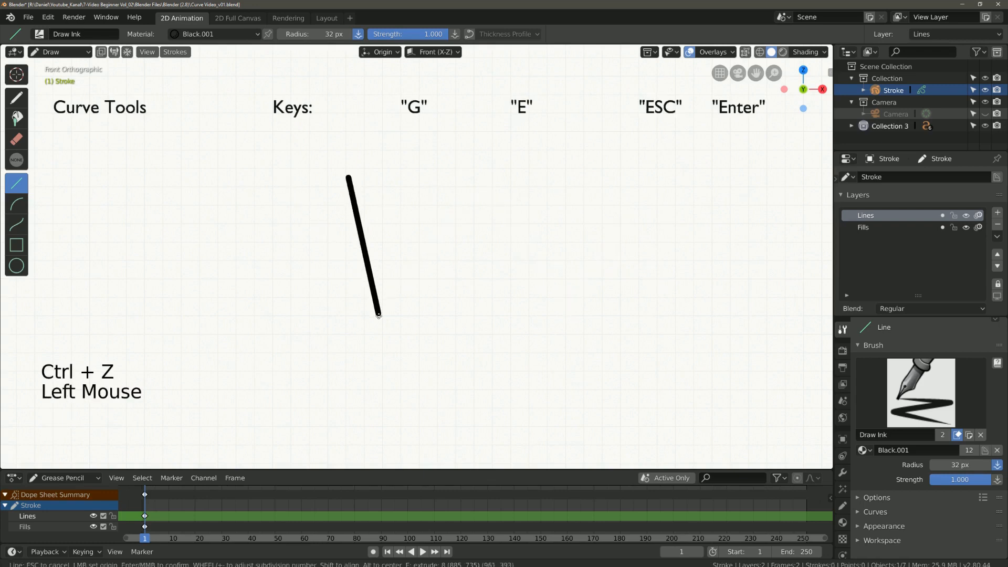
pyautogui.press('ctrl+z')
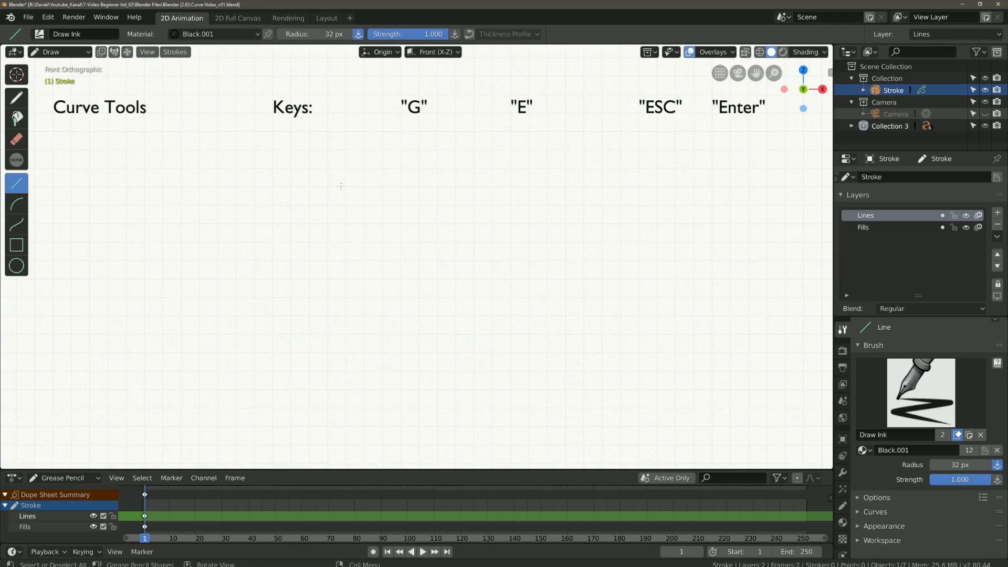
pyautogui.moveTo(17, 204)
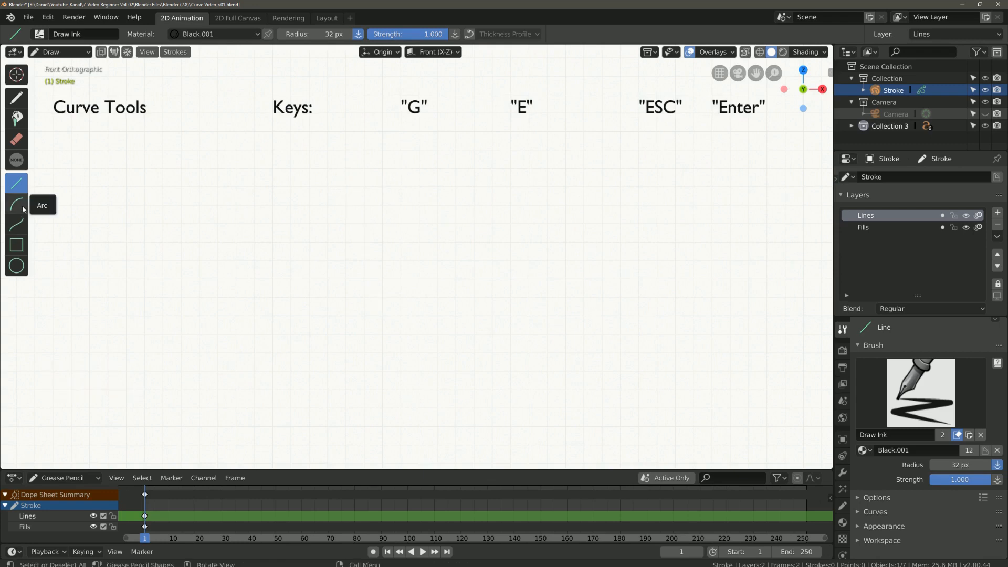
pyautogui.click(16, 204)
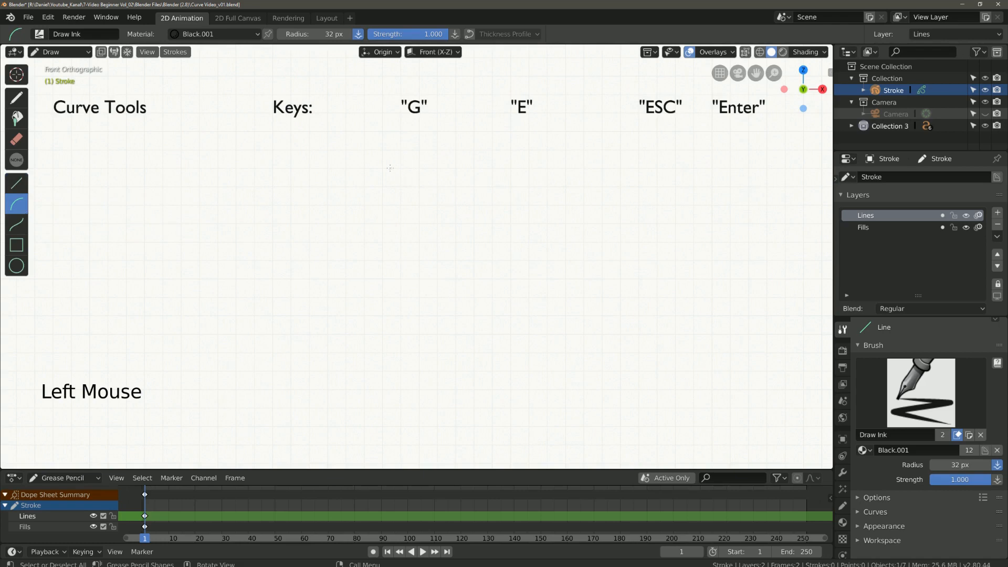
pyautogui.click(395, 373)
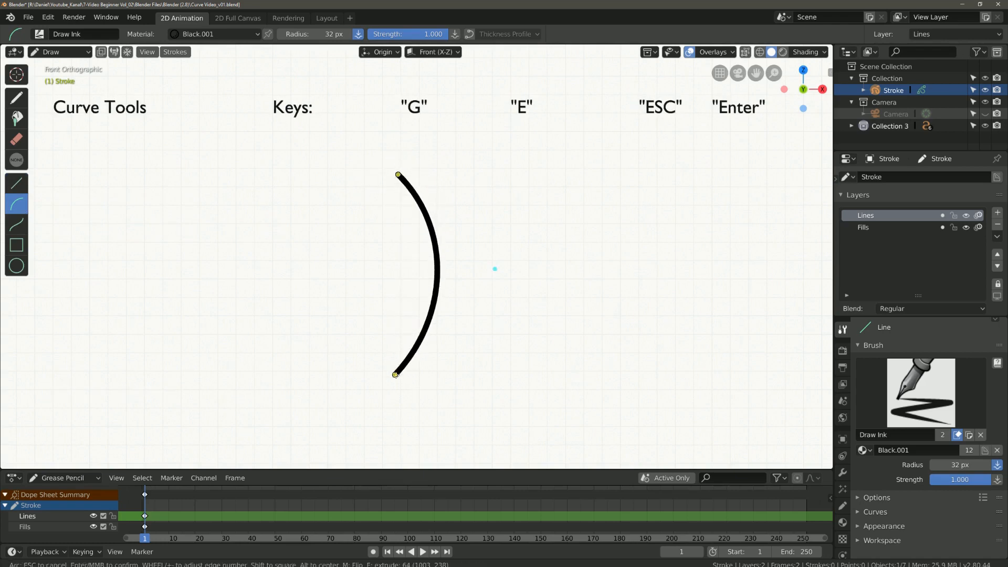
pyautogui.moveTo(446, 232)
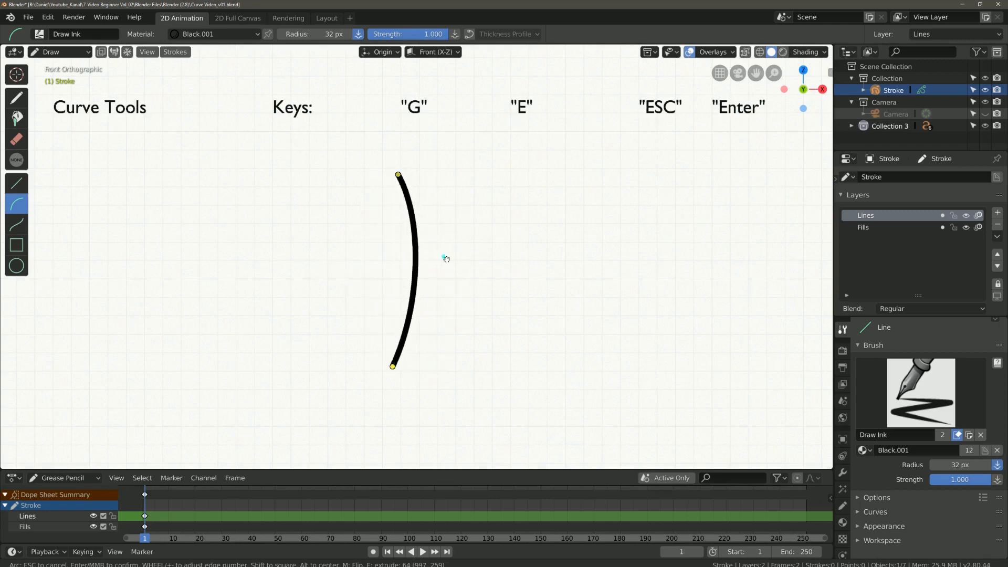
pyautogui.moveTo(328, 391)
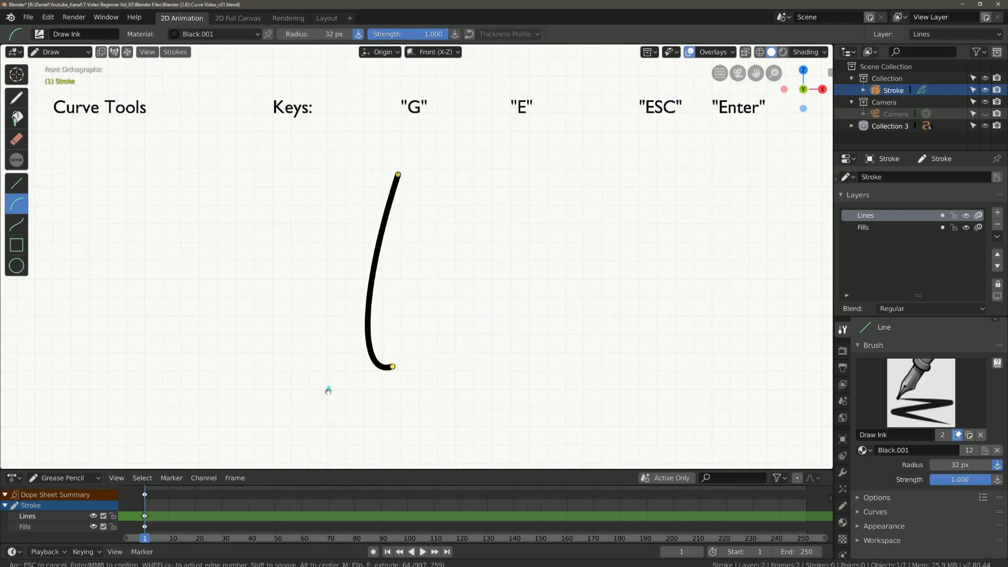
pyautogui.moveTo(541, 198)
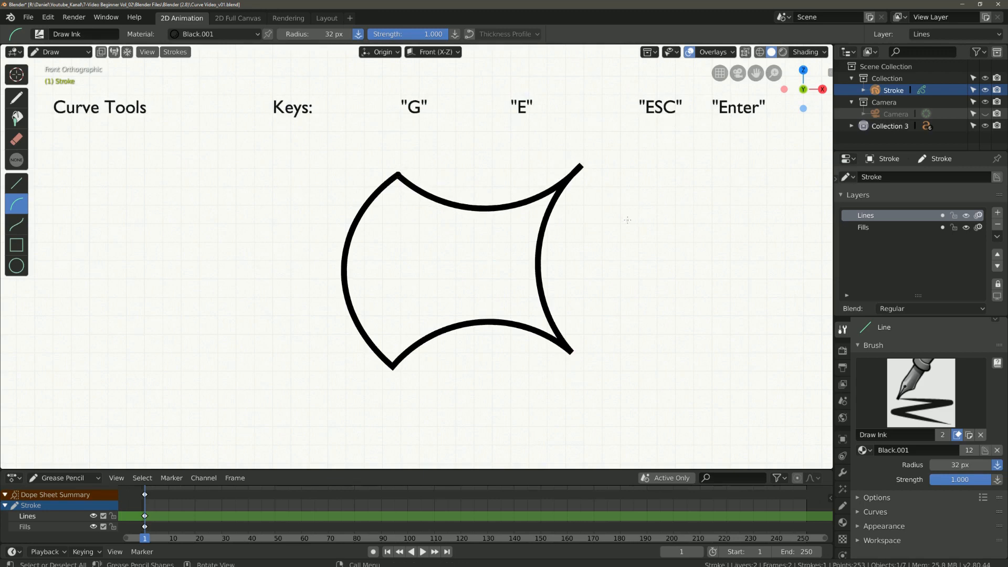
pyautogui.moveTo(542, 166)
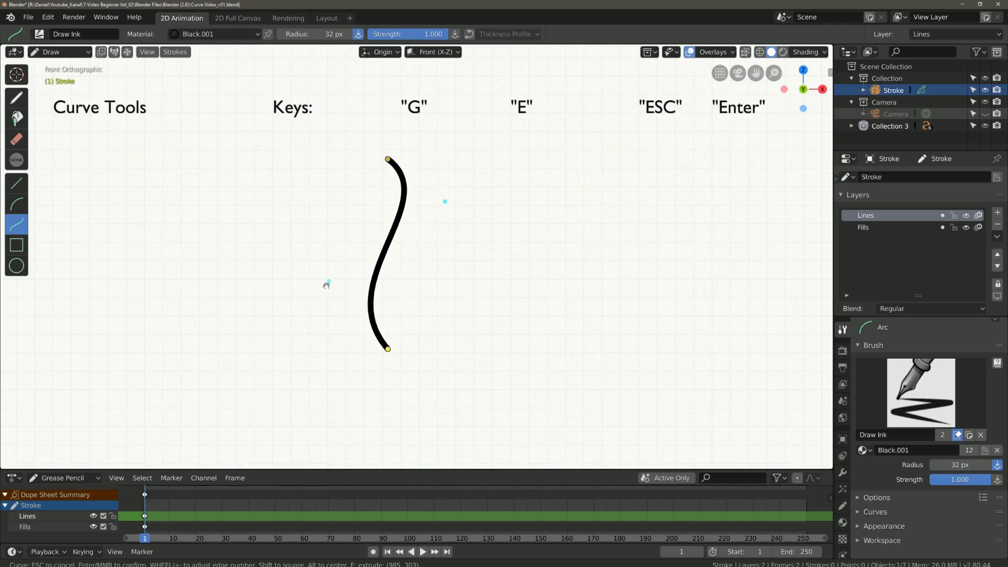
pyautogui.moveTo(467, 224)
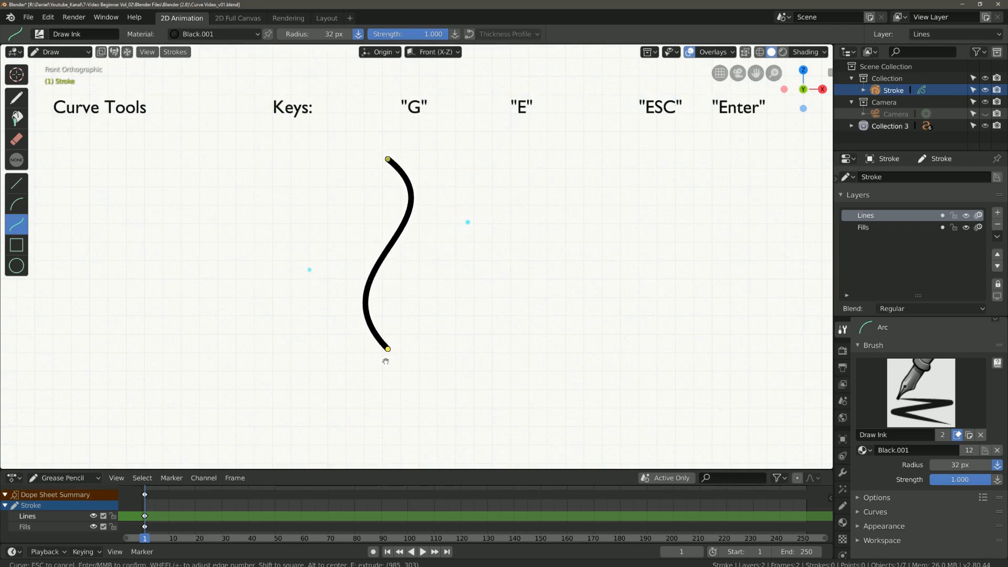
pyautogui.moveTo(409, 260)
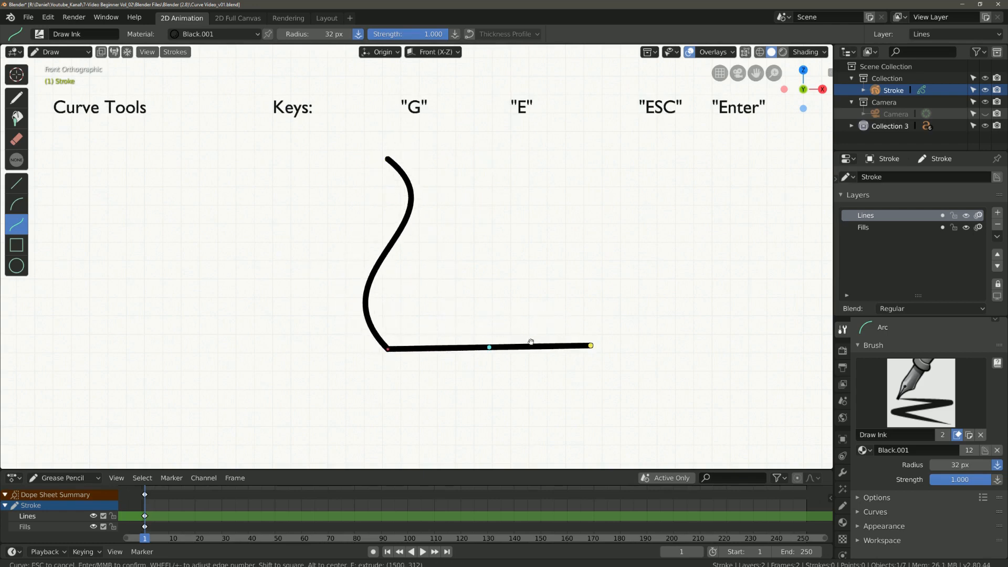
pyautogui.moveTo(487, 325)
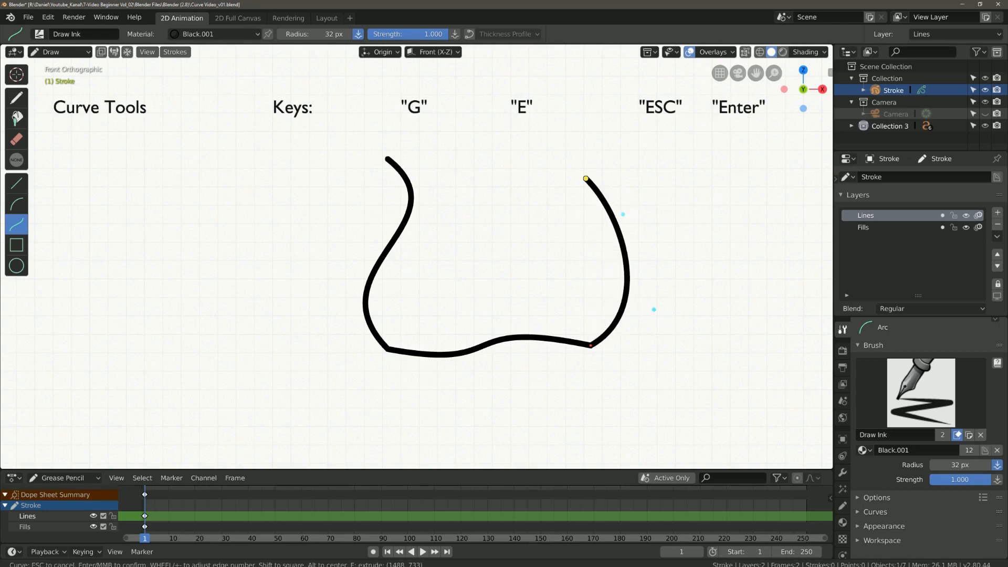
# Confirm the finished wavy U-shaped curve stroke.
pyautogui.press('Return')
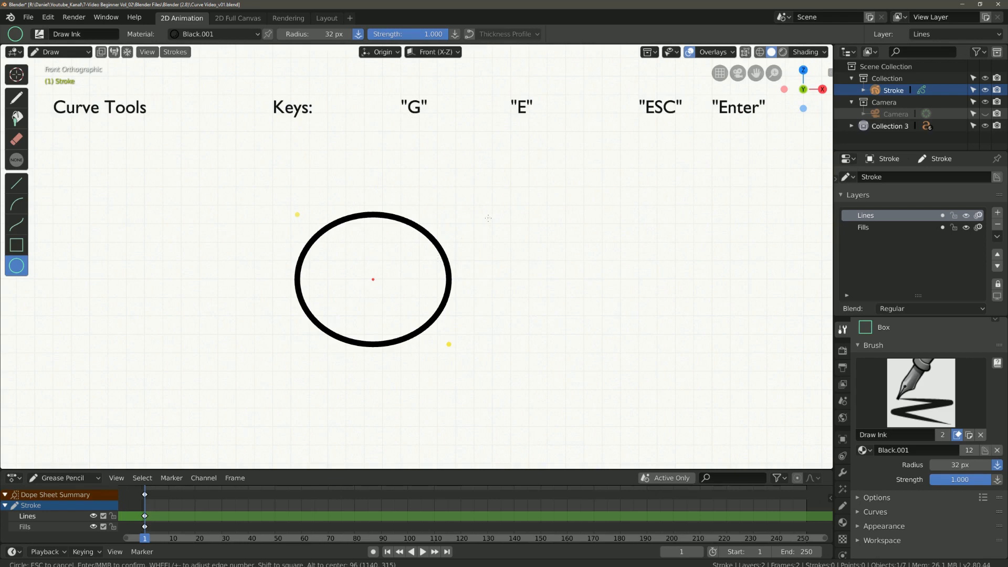
pyautogui.moveTo(531, 67)
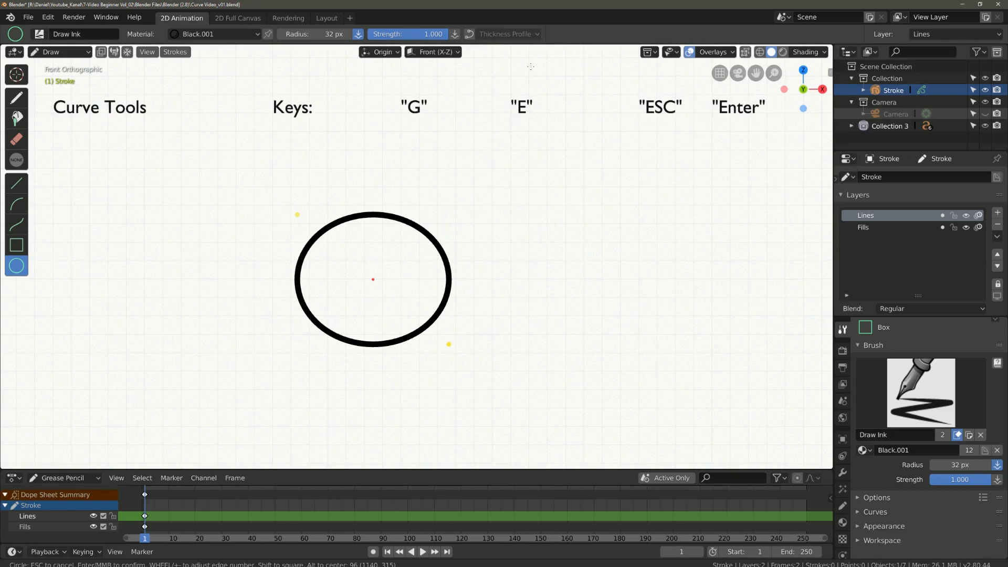
# Clear the canvas and draw one thick slanted straight line with the Line tool.
pyautogui.press('ctrl+z')
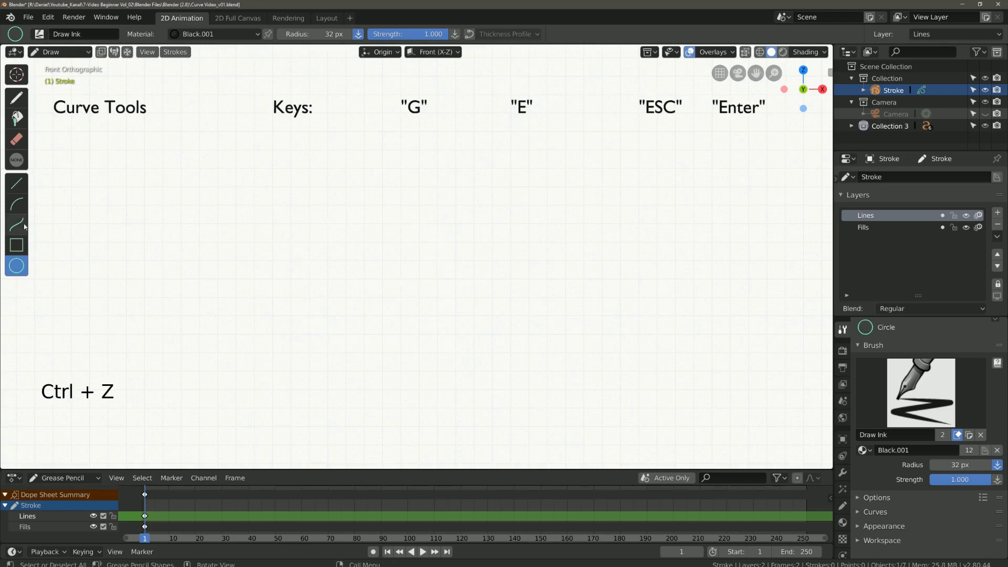
pyautogui.click(16, 183)
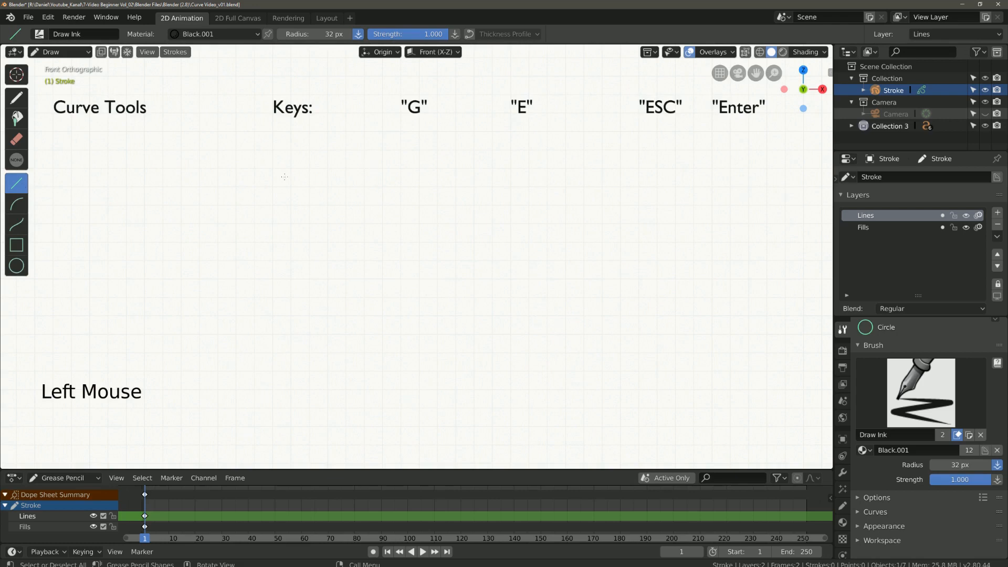
pyautogui.click(402, 303)
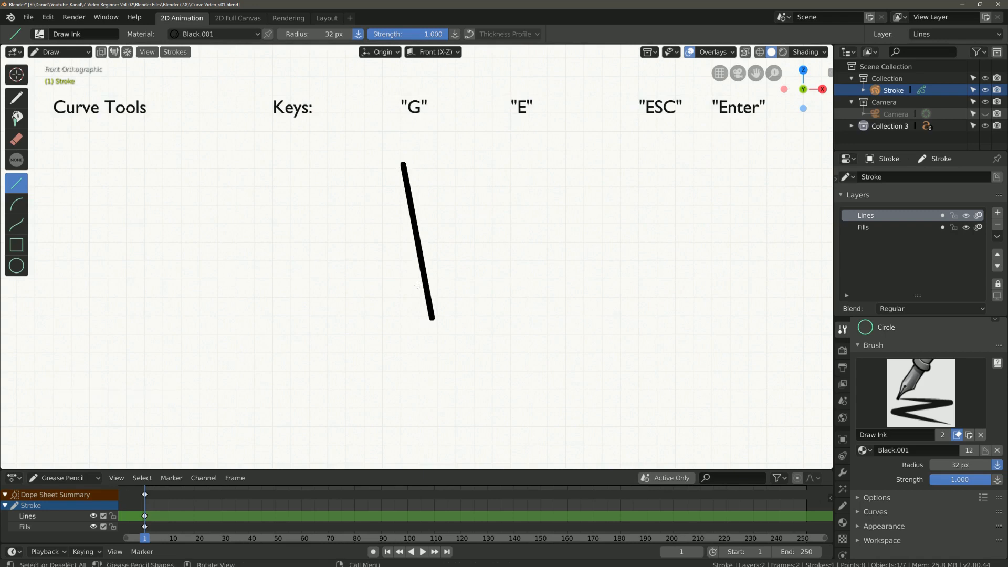
pyautogui.moveTo(492, 40)
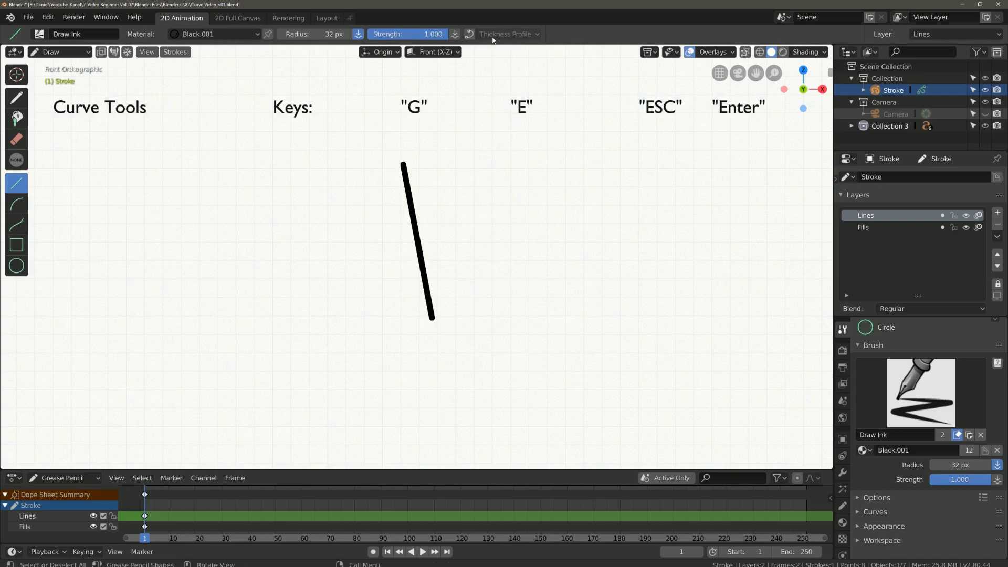
# Edit the thickness profile curve and draw tapering test lines beside the first line.
pyautogui.click(470, 34)
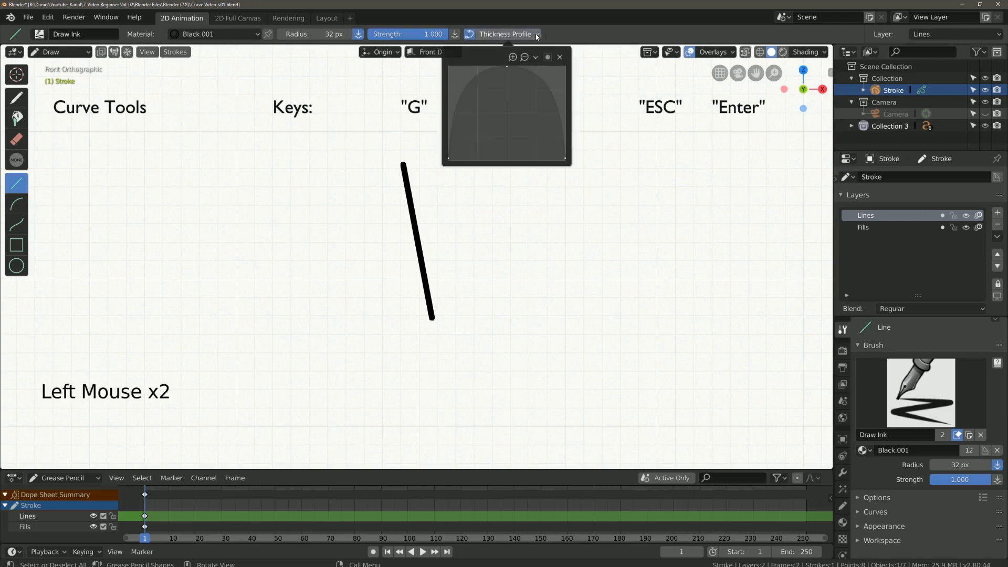
pyautogui.moveTo(559, 160)
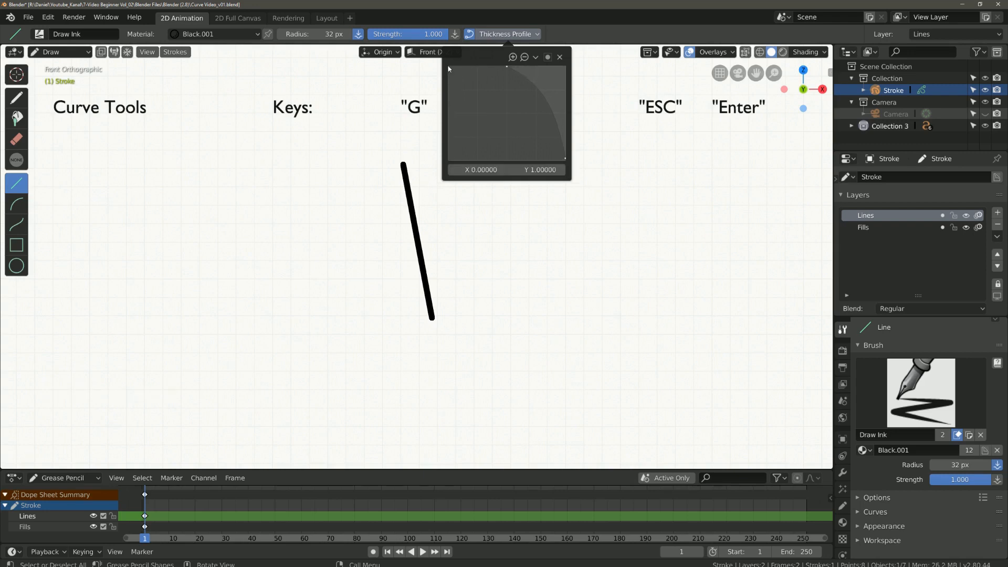
pyautogui.moveTo(515, 71)
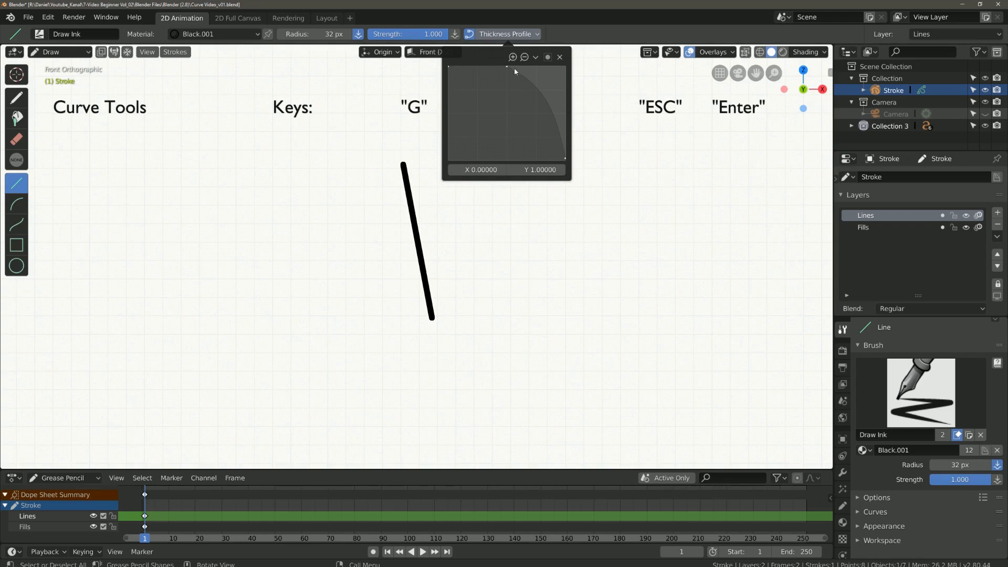
pyautogui.moveTo(566, 163)
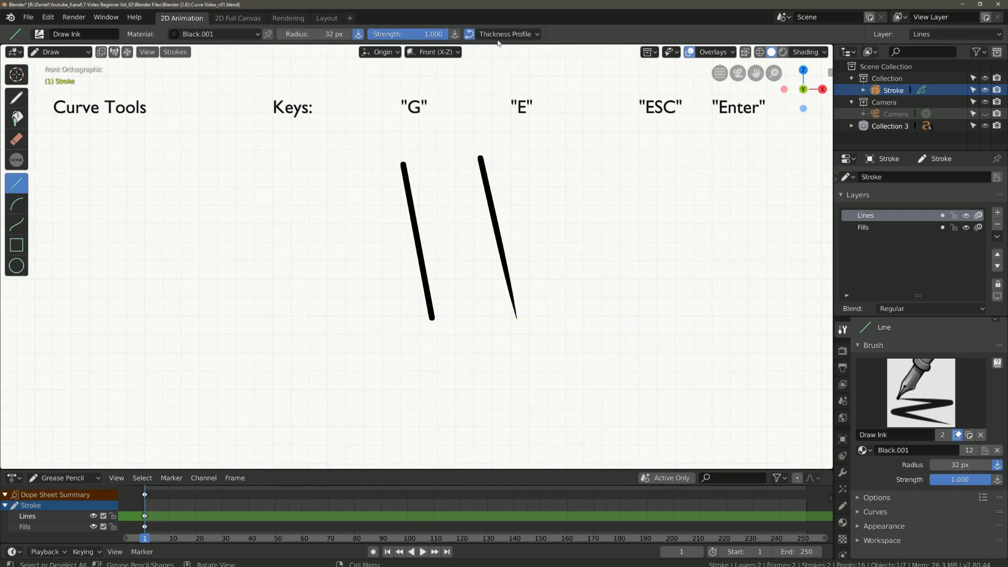
pyautogui.click(508, 34)
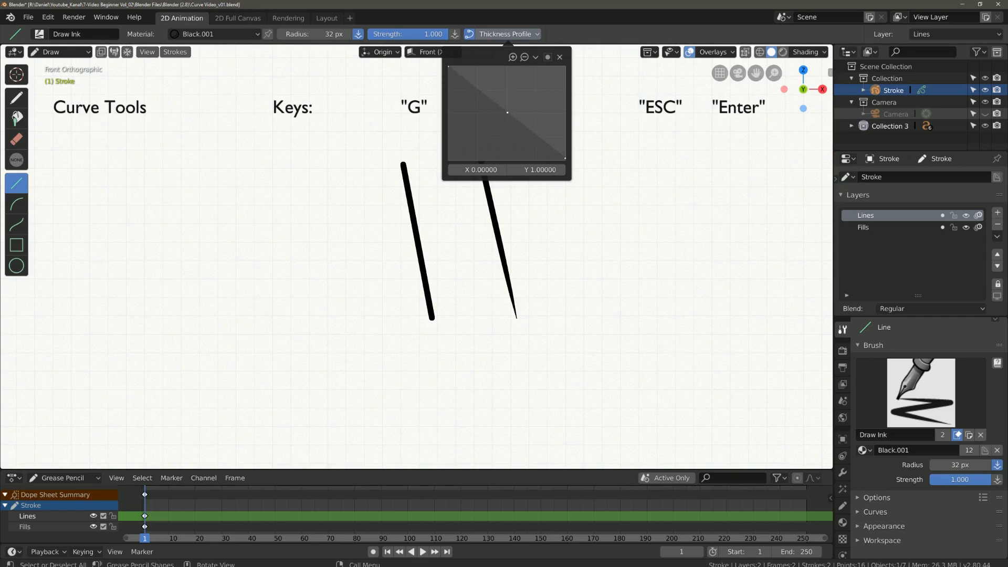
pyautogui.moveTo(552, 82)
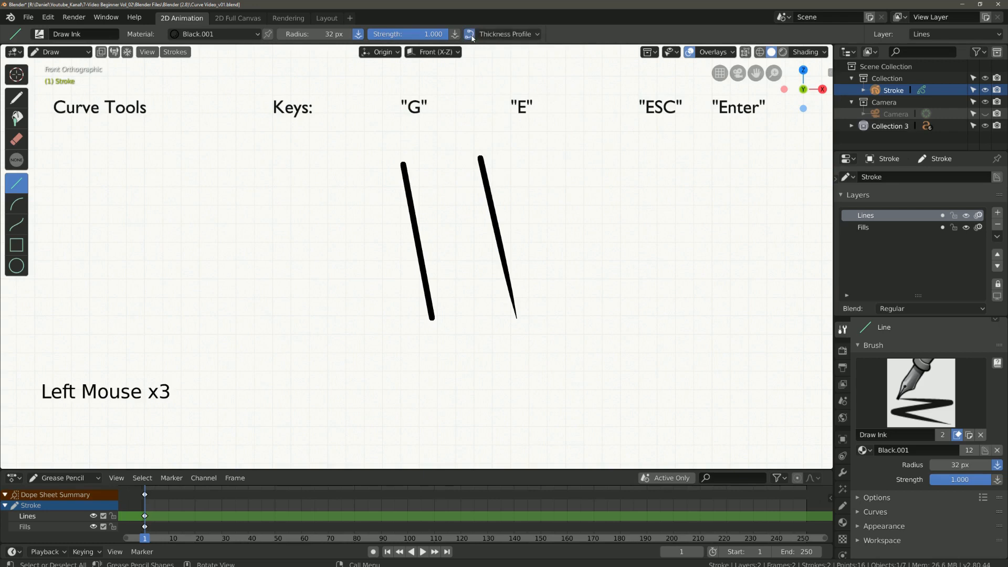
pyautogui.click(530, 146)
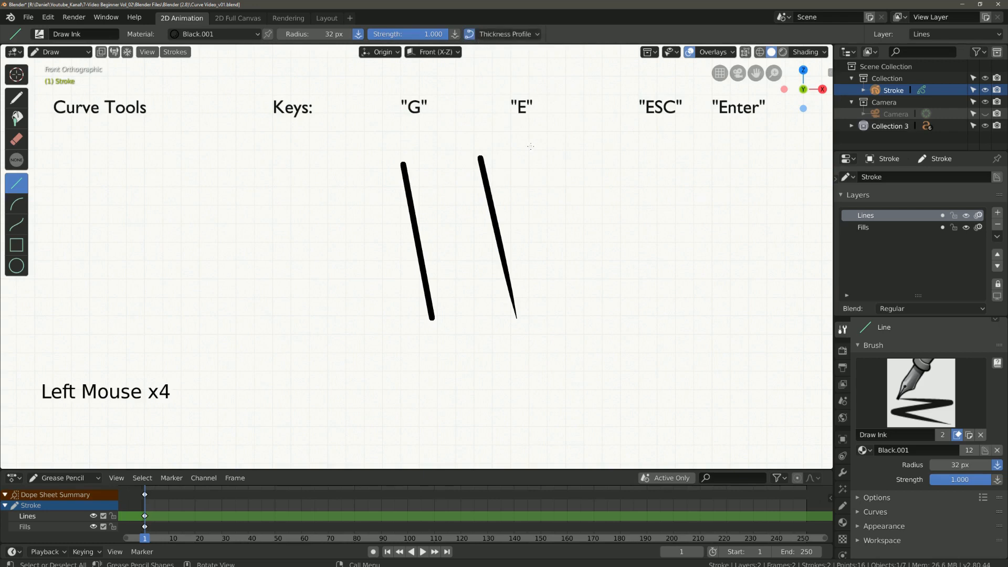
pyautogui.click(590, 312)
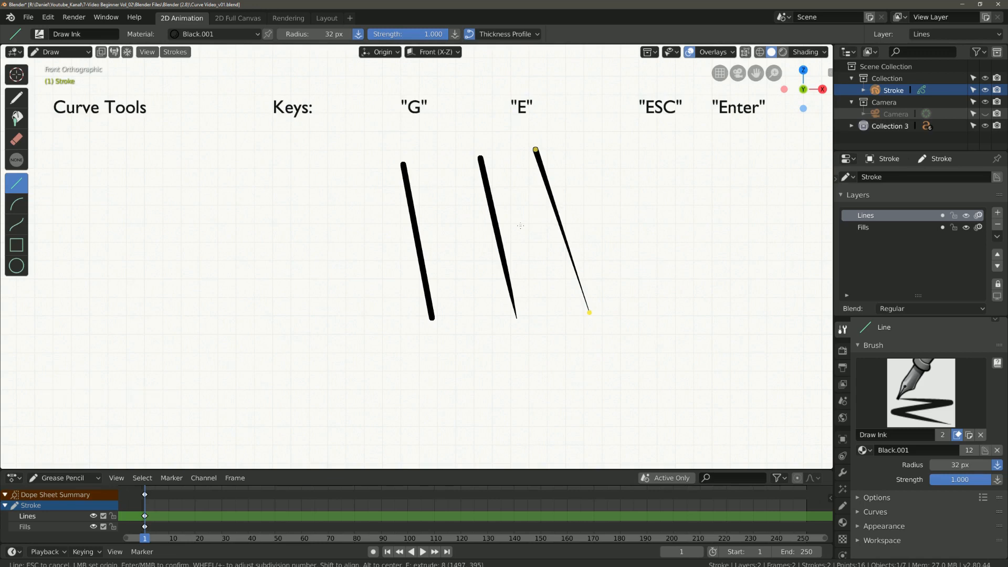
pyautogui.moveTo(490, 34)
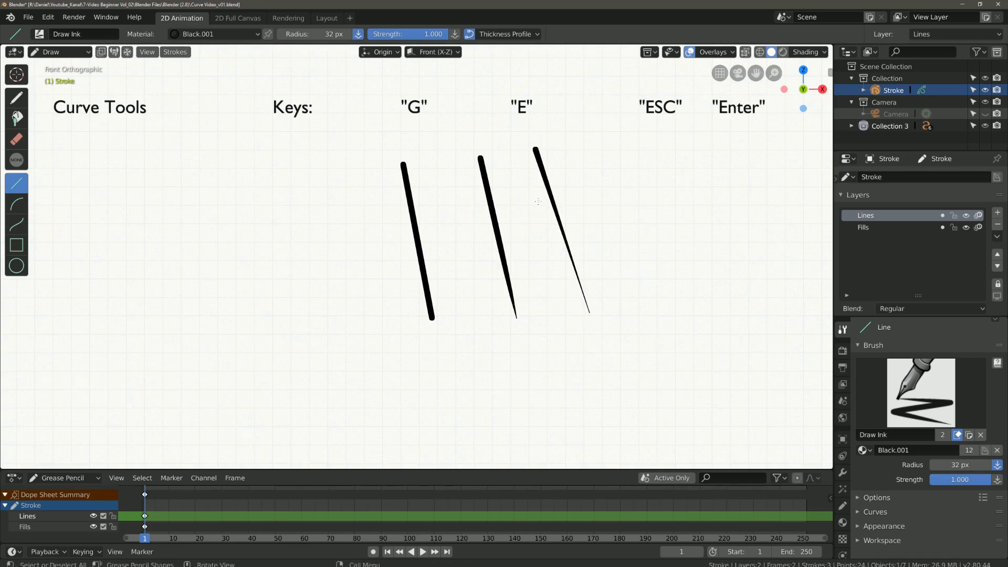
pyautogui.click(508, 34)
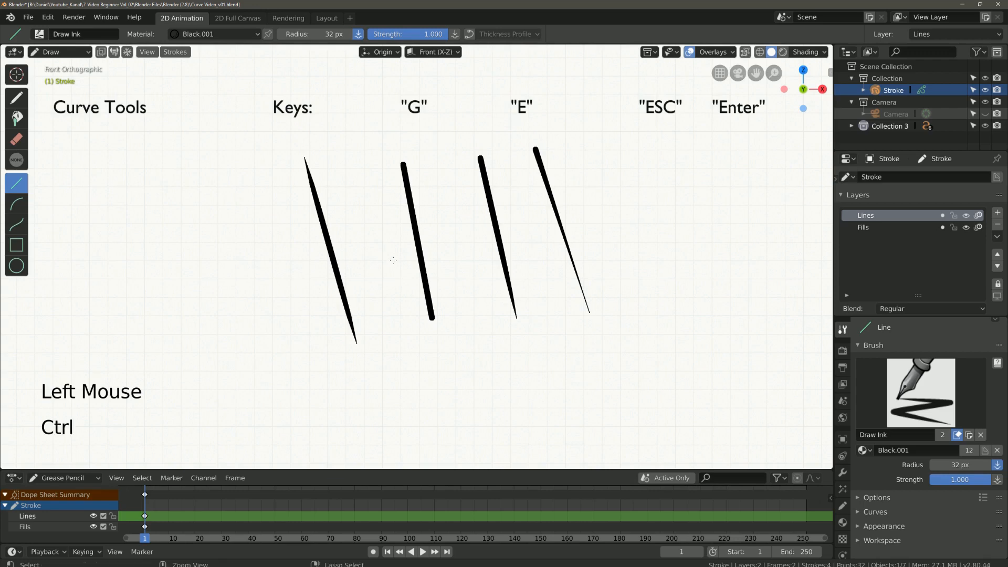
# Undo all four test lines and set a thicker line radius.
pyautogui.press('ctrl+z')
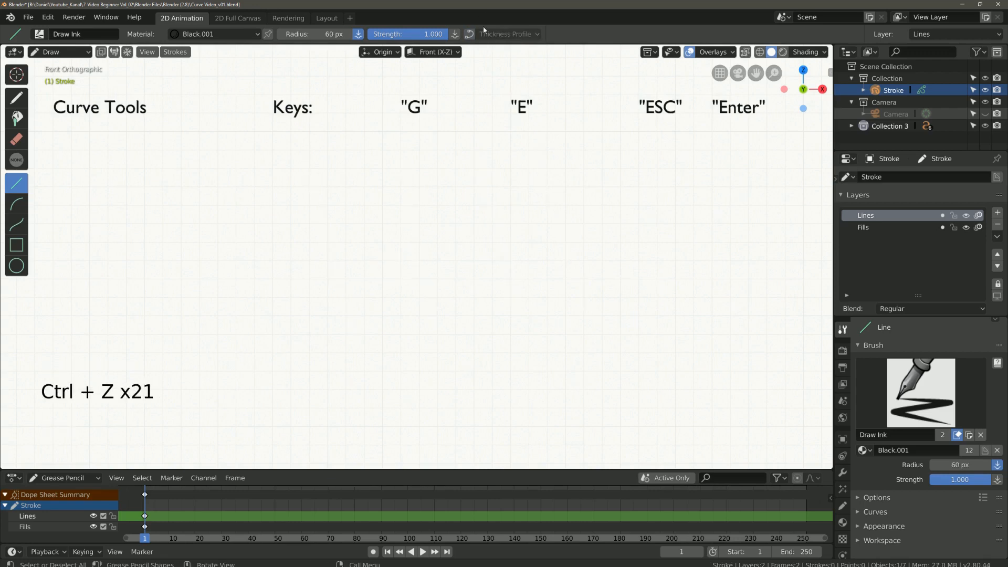
pyautogui.click(507, 34)
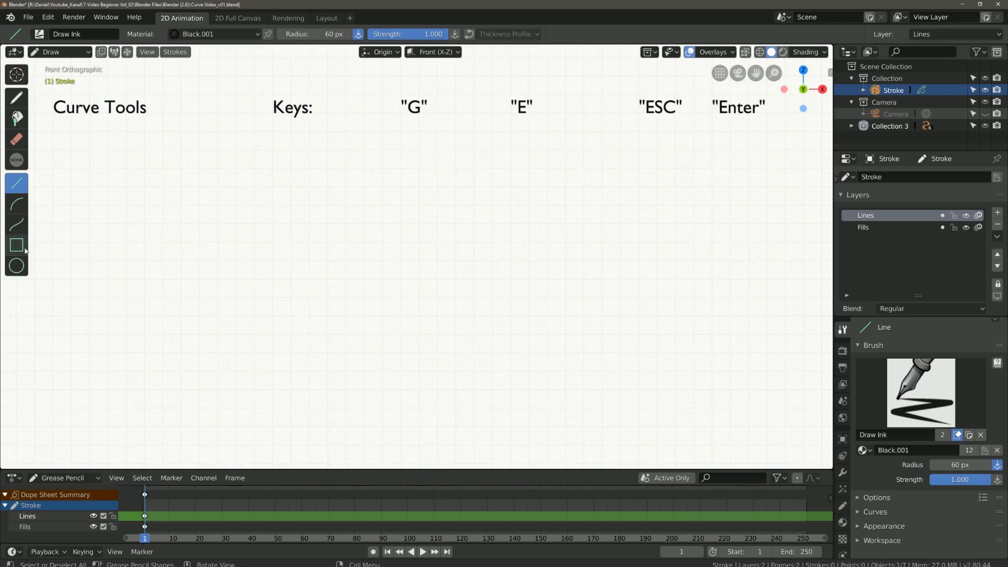
# Draw a box right page, slanted left page lines and a curved spine top.
pyautogui.click(16, 245)
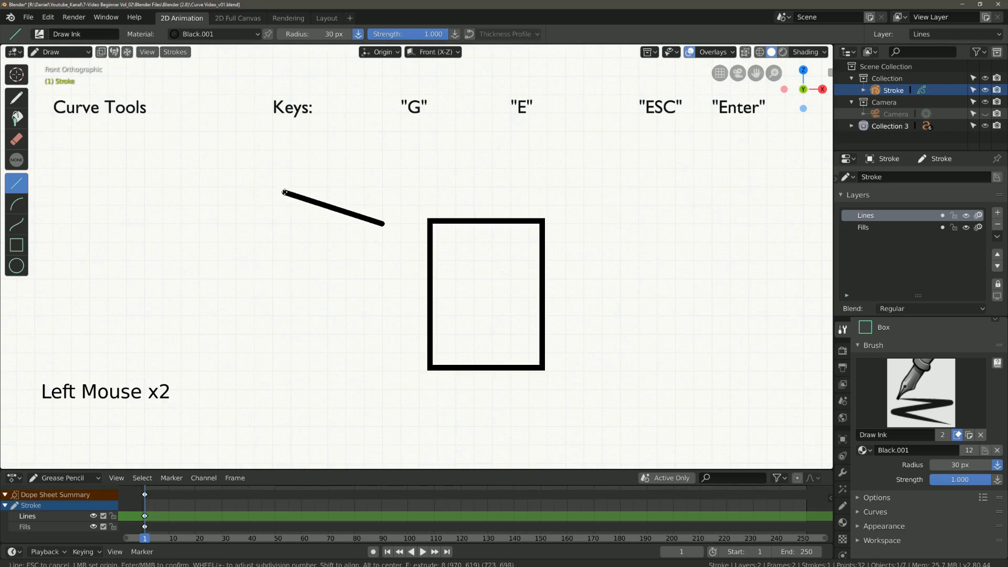
pyautogui.click(285, 341)
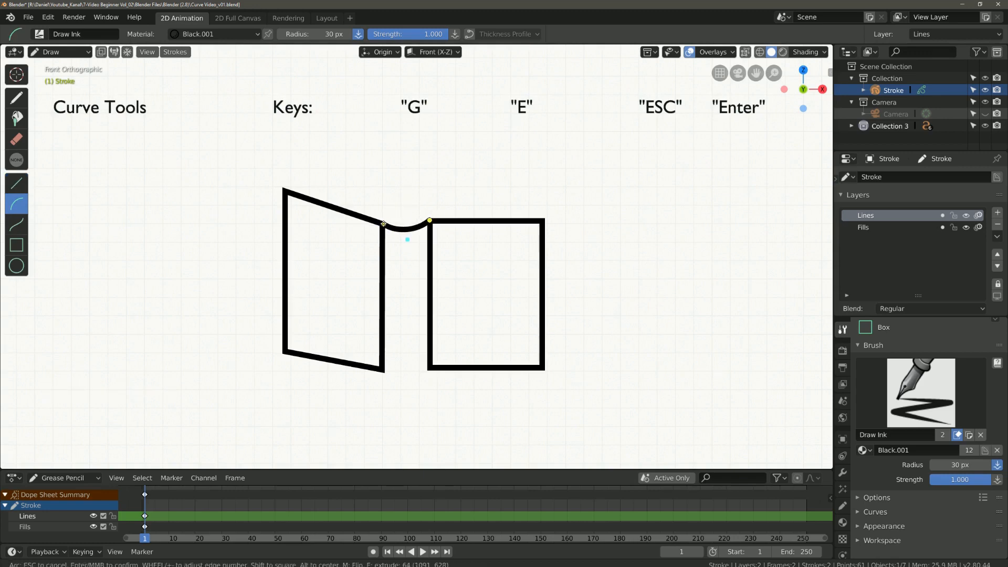
pyautogui.press('Return')
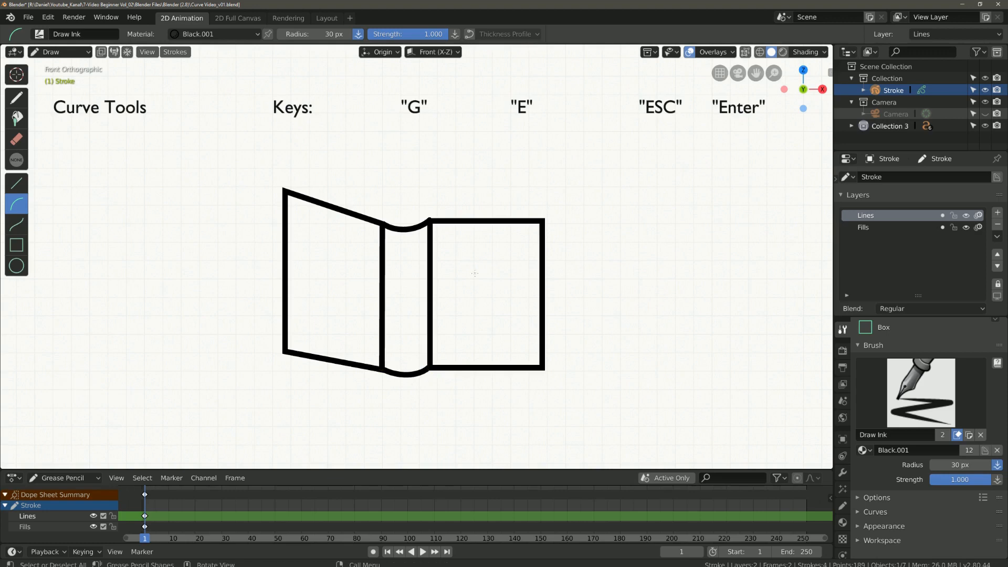
# Draw a small upright oval on the left and right pages with the Circle tool.
pyautogui.click(17, 266)
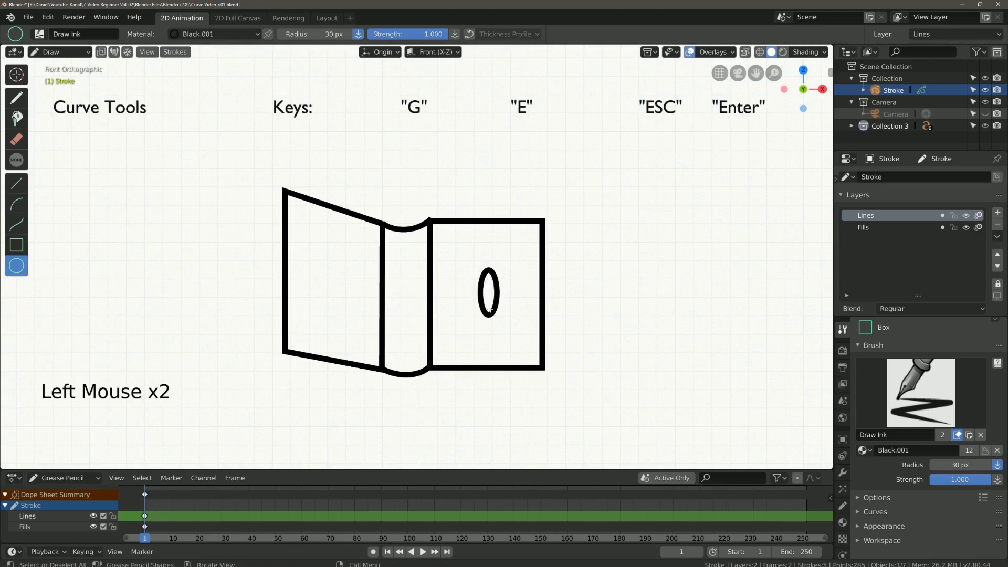
pyautogui.click(334, 287)
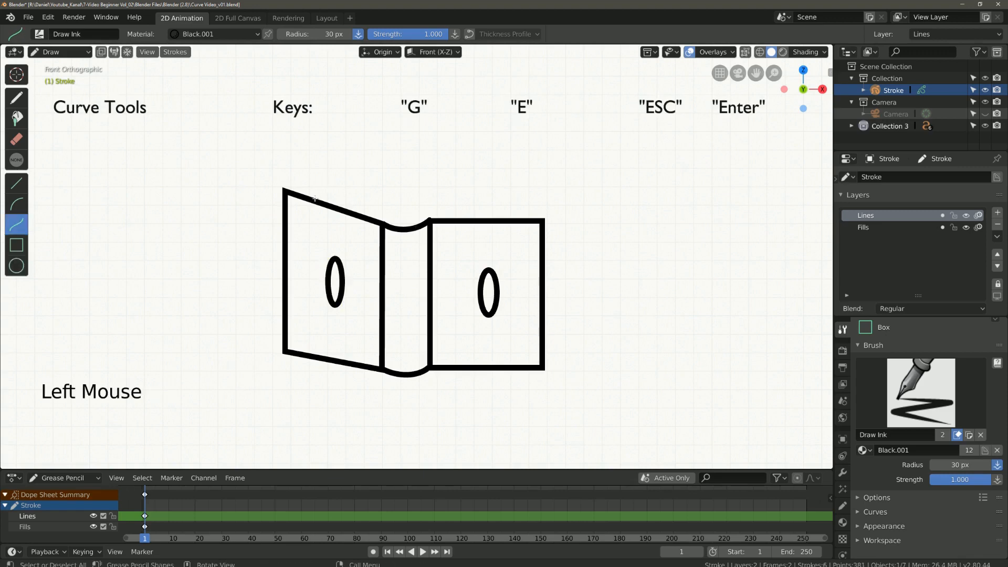
# Start drawing a curved page edge above the left page with the Curve tool.
pyautogui.click(312, 190)
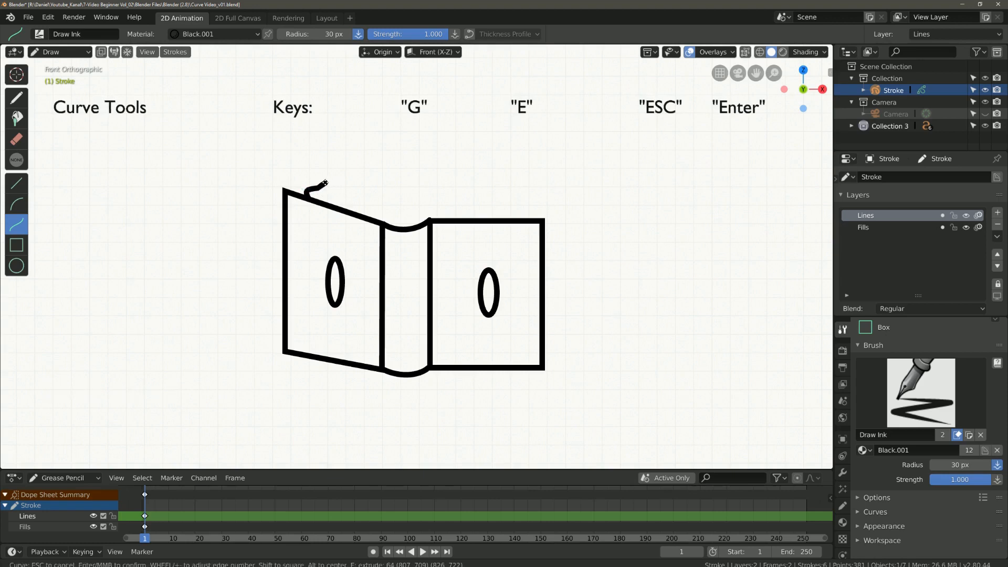
pyautogui.moveTo(317, 182)
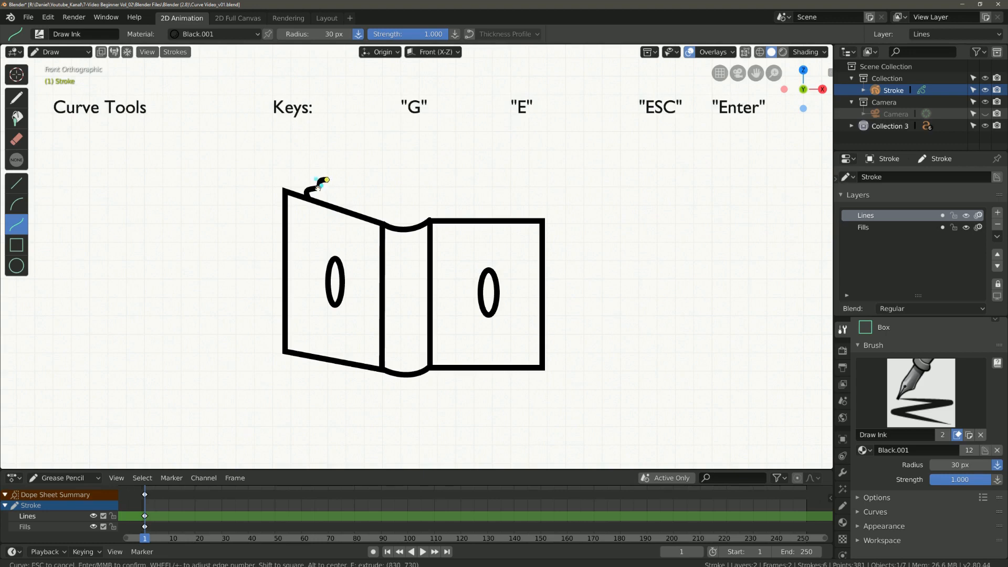
pyautogui.moveTo(332, 174)
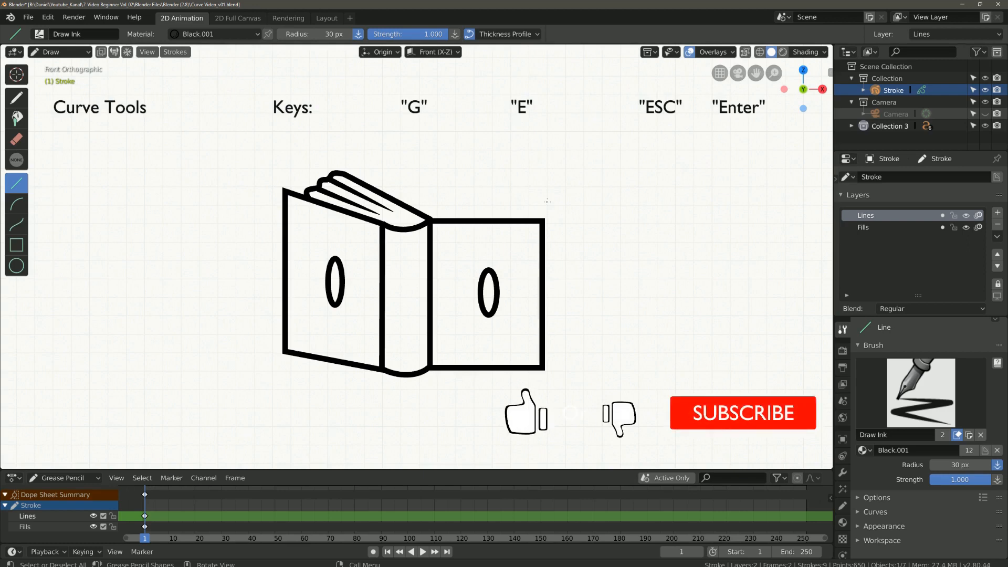
pyautogui.moveTo(745, 528)
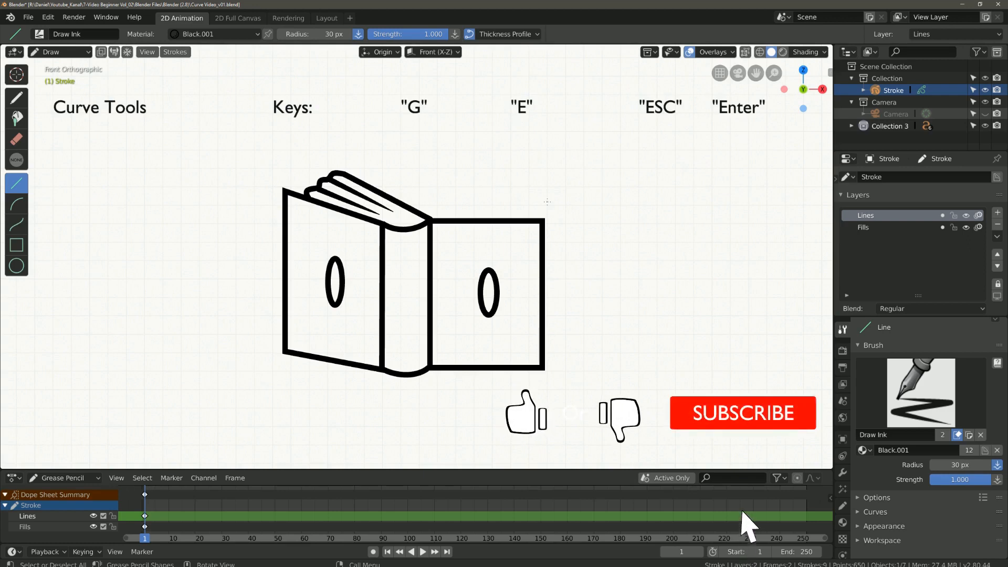
pyautogui.moveTo(750, 479)
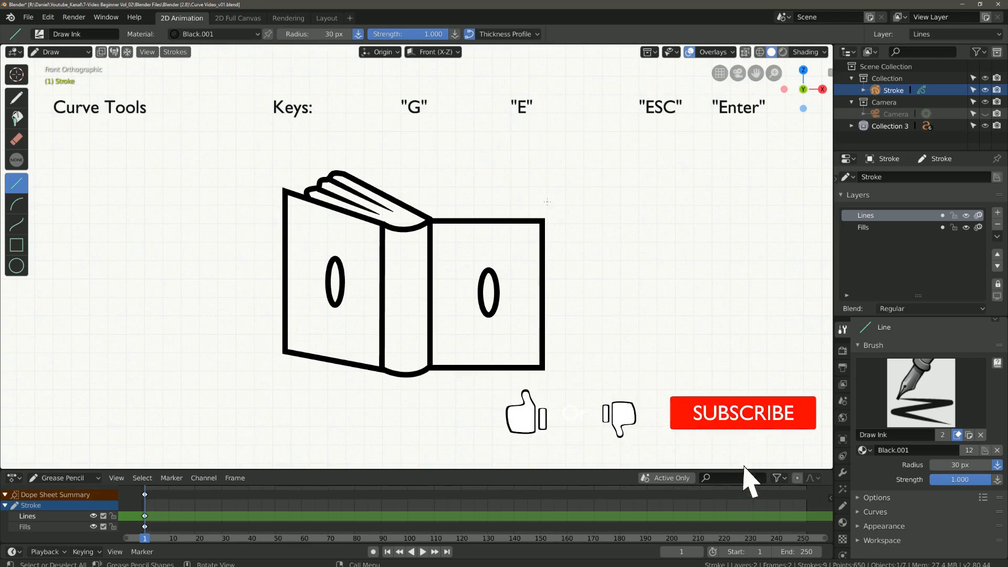